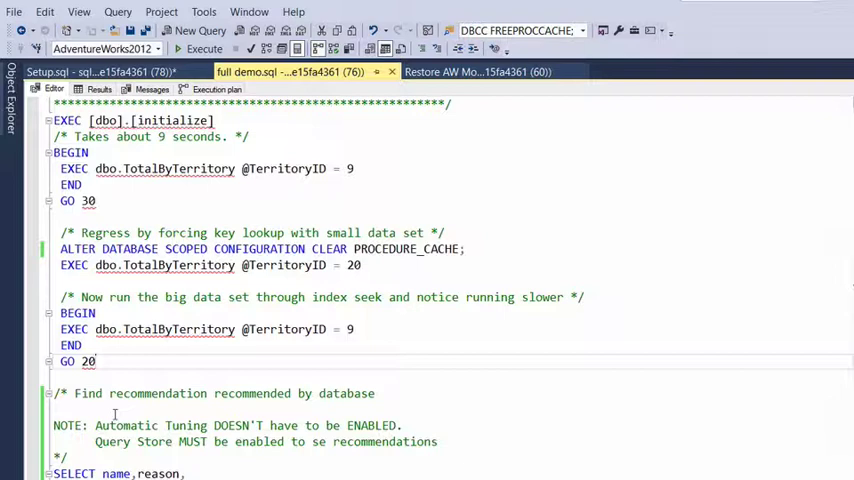
Step: Scroll the demo script down to the recommendation query and show the server's databases in Object Explorer
scroll(down, 3)
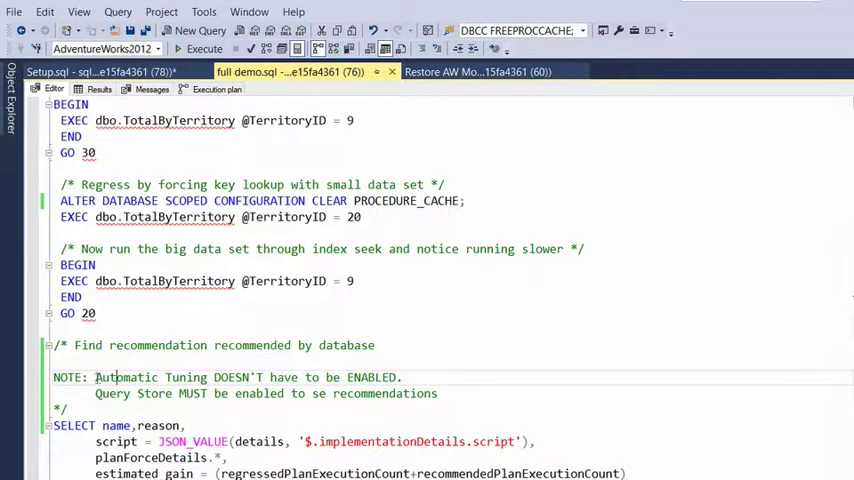
double_click(150, 376)
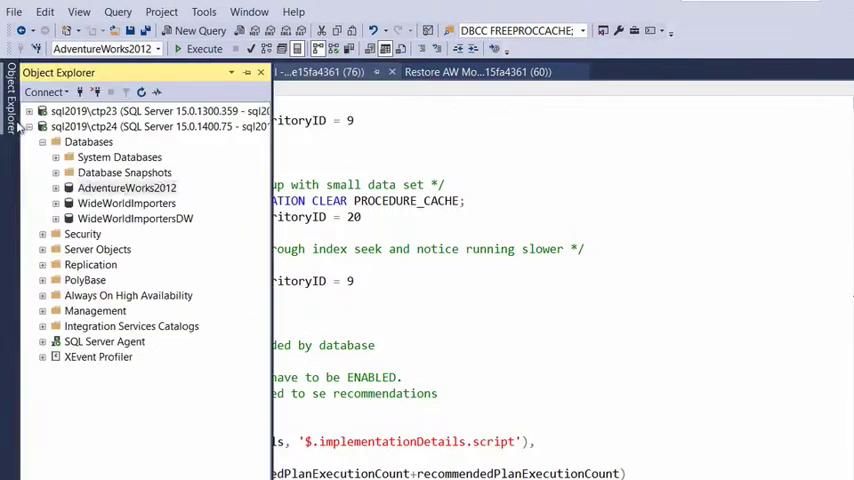
Step: Open Top Resource Consuming Queries from AdventureWorks2012's Query Store
click(128, 188)
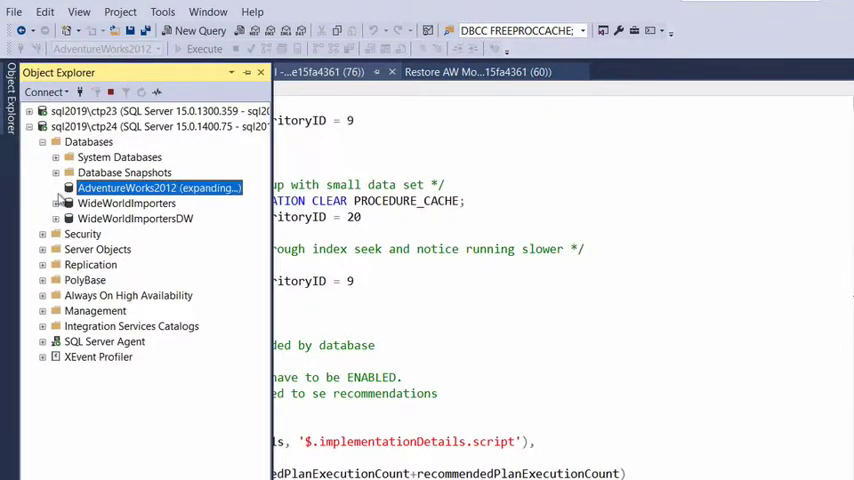
click(58, 188)
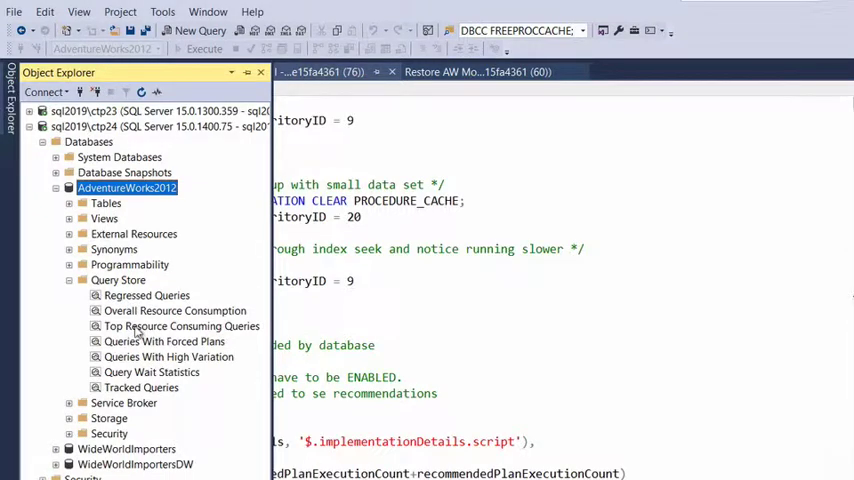
click(182, 326)
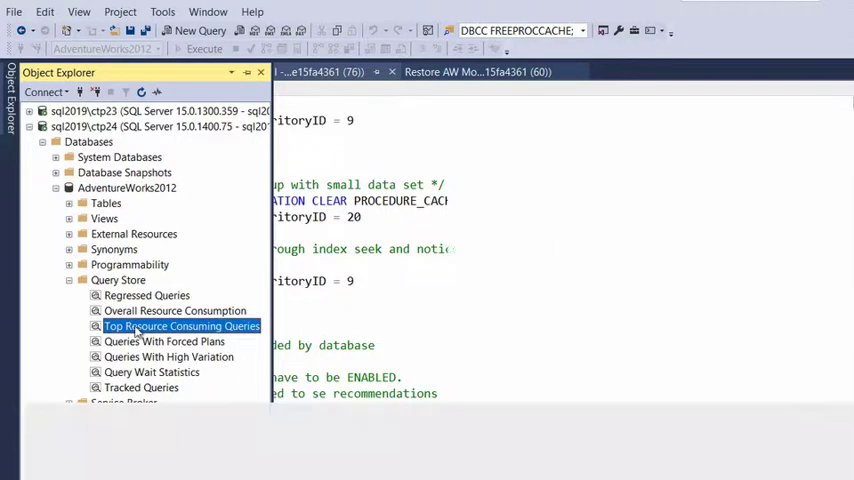
double_click(180, 326)
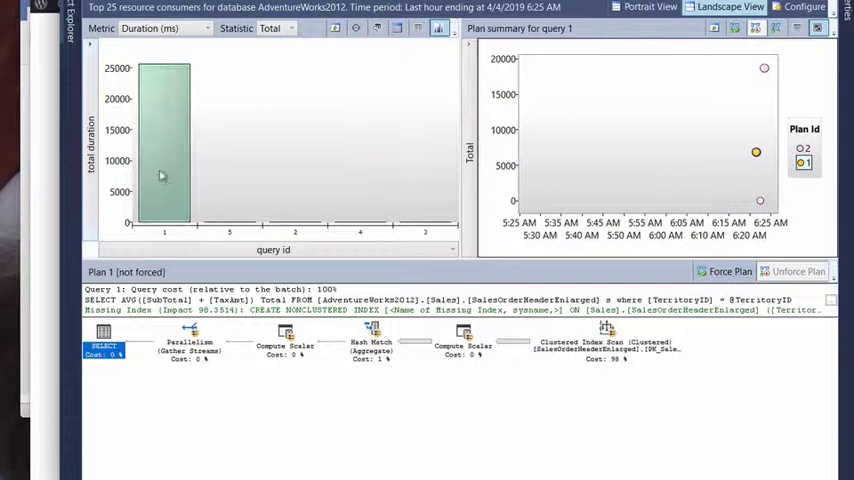
Step: Select query 1's bar in the report chart to see its plan summary
click(804, 150)
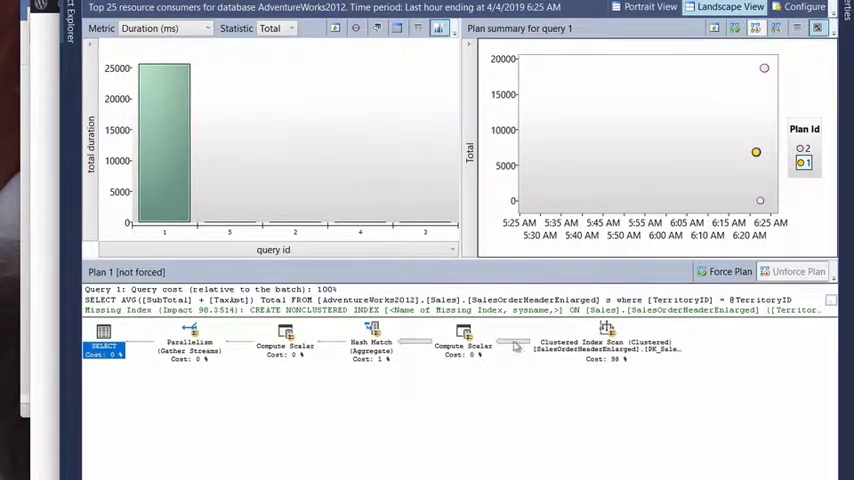
mouse_move(724, 272)
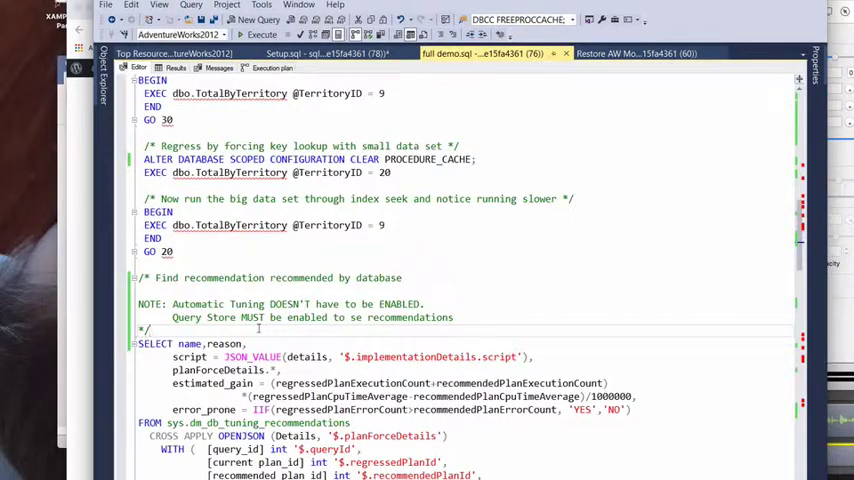
Step: Run the SELECT on sys.dm_db_tuning_recommendations, returning recommendation PR_1 with its force-plan script
scroll(down, 3)
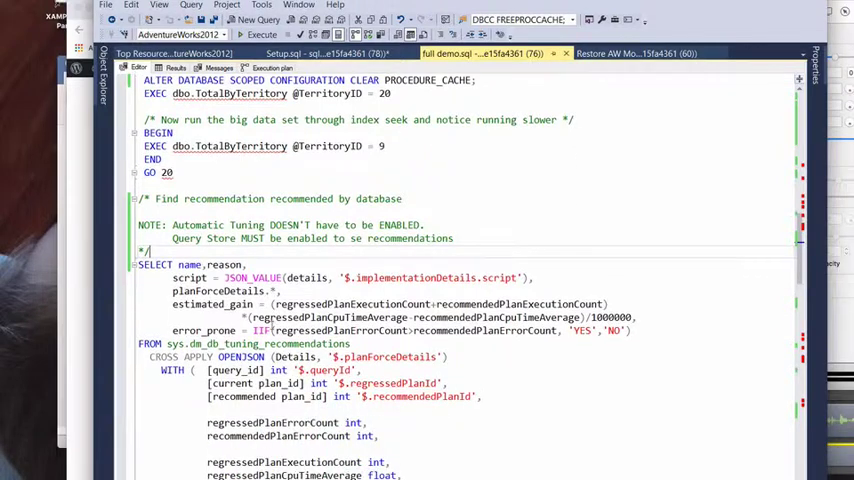
scroll(down, 3)
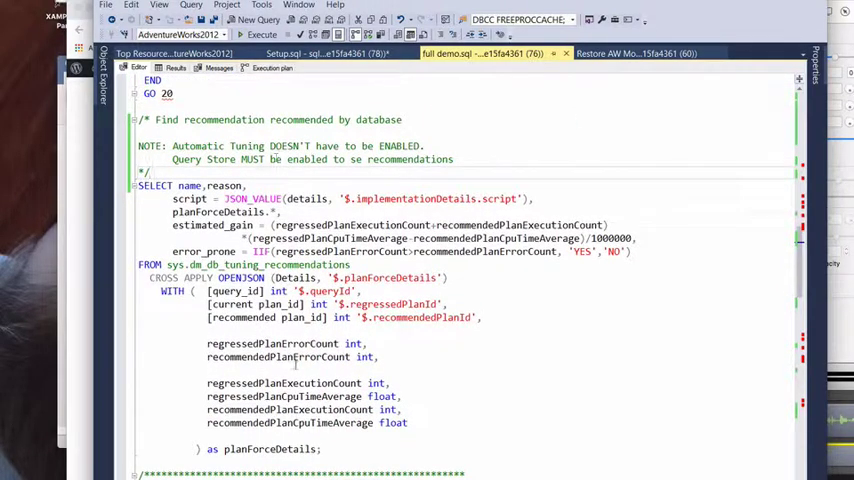
drag(172, 198, 320, 448)
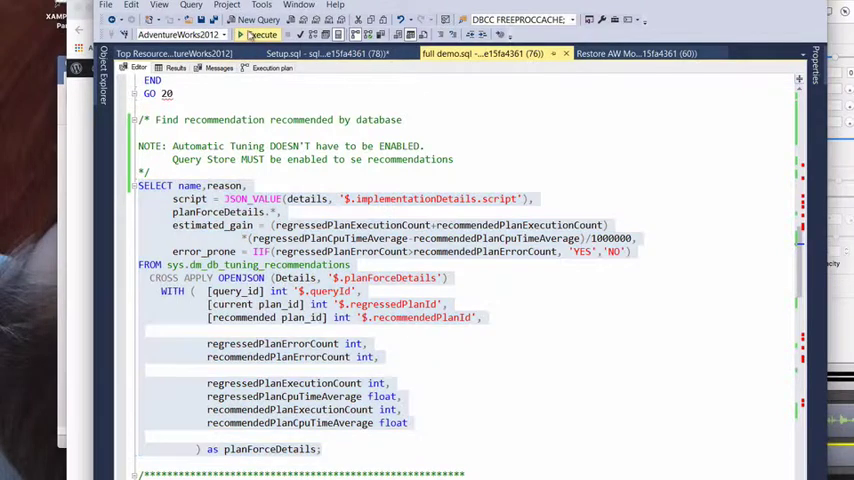
click(260, 34)
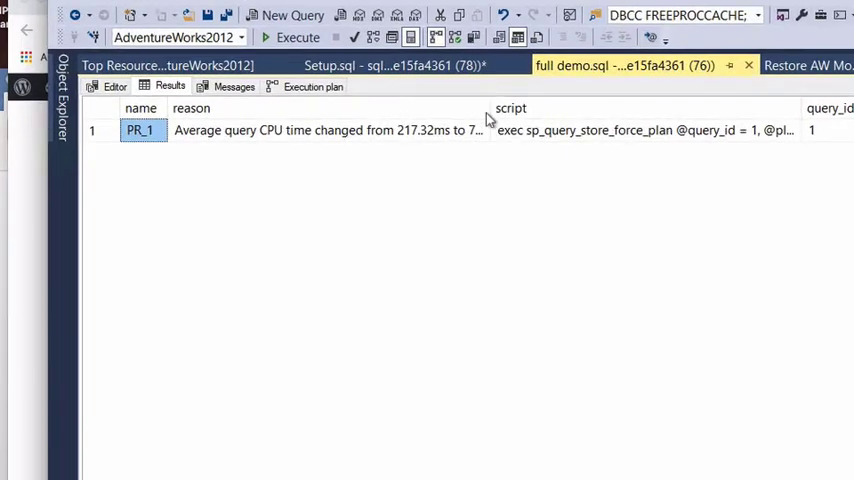
Step: Read the recommendation: query_id 1 regressed on plan 2, force recommended plan 1, then show Query Store reports
drag(490, 108, 532, 108)
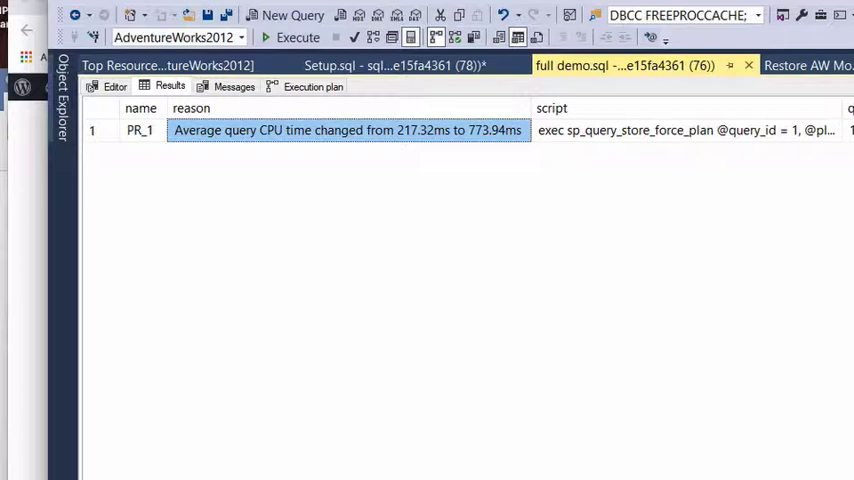
scroll(right, 3)
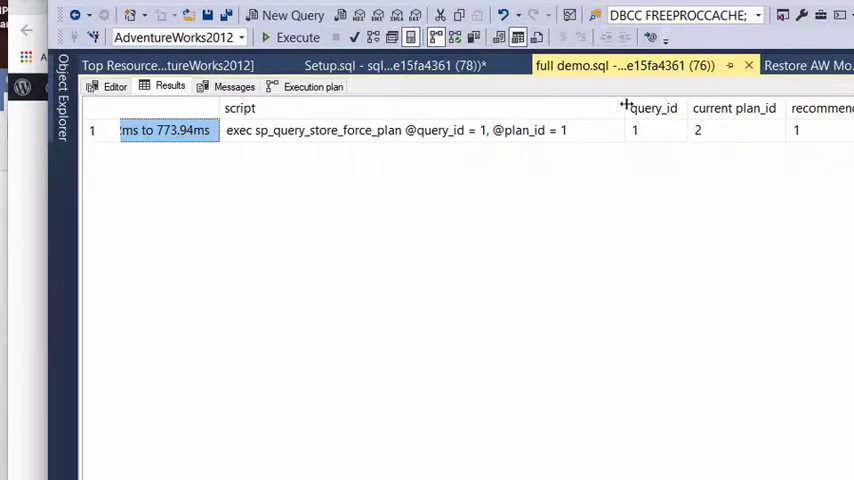
click(420, 130)
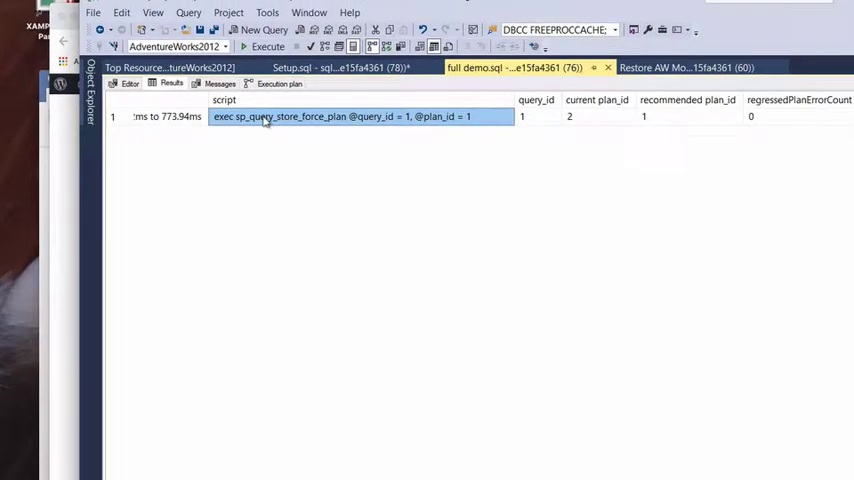
mouse_move(348, 152)
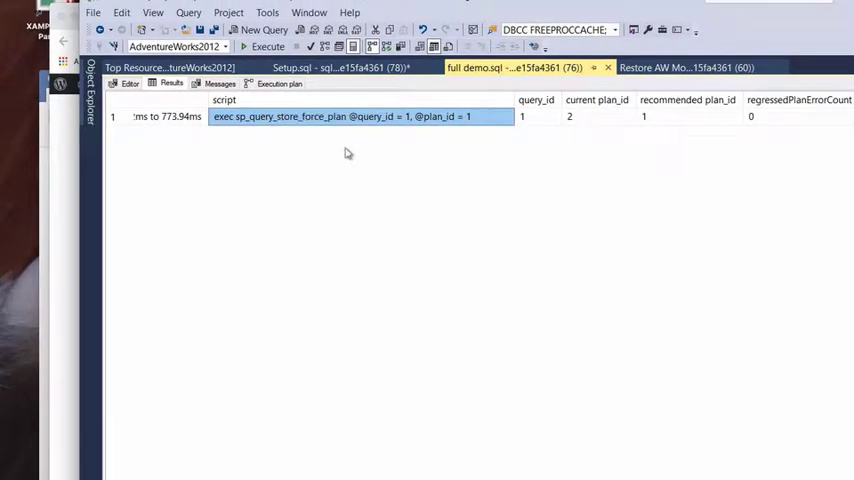
click(536, 116)
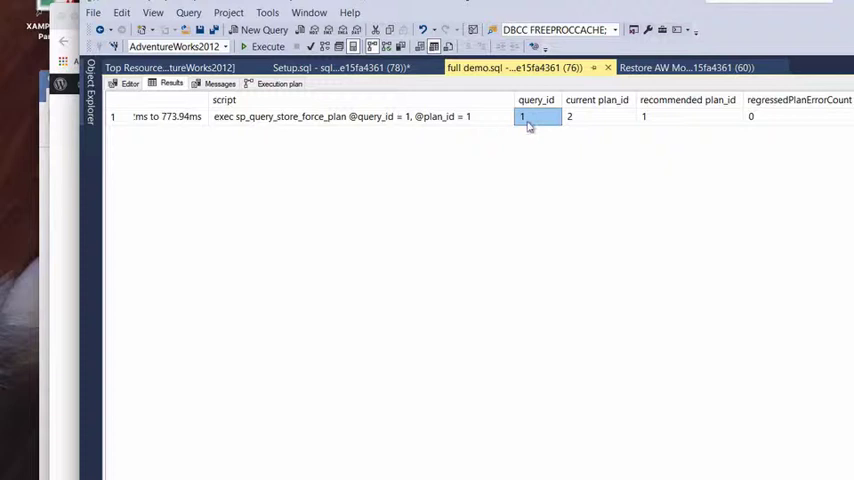
click(596, 116)
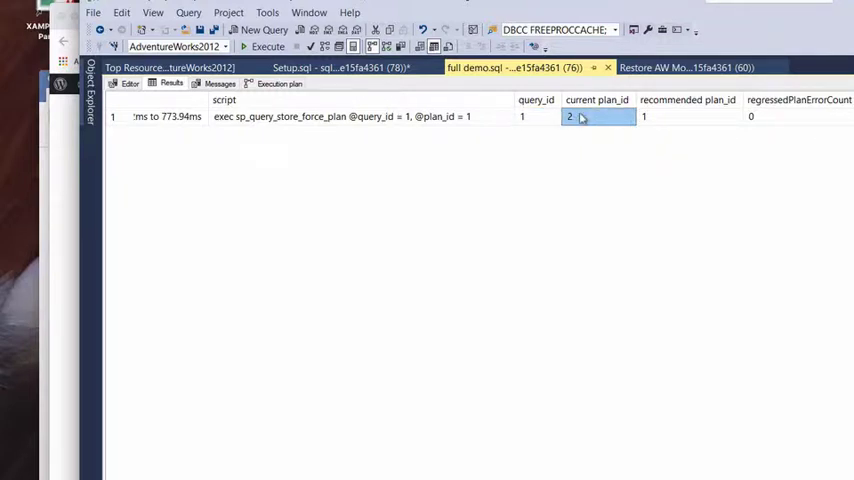
mouse_move(588, 120)
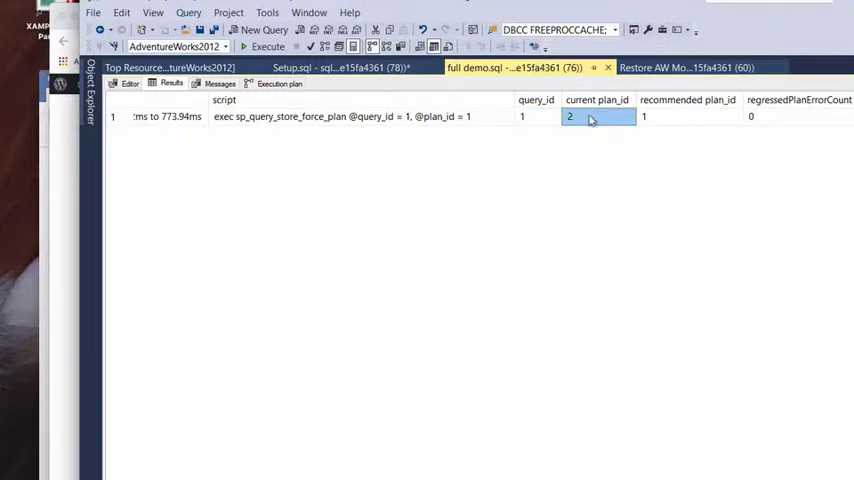
click(688, 116)
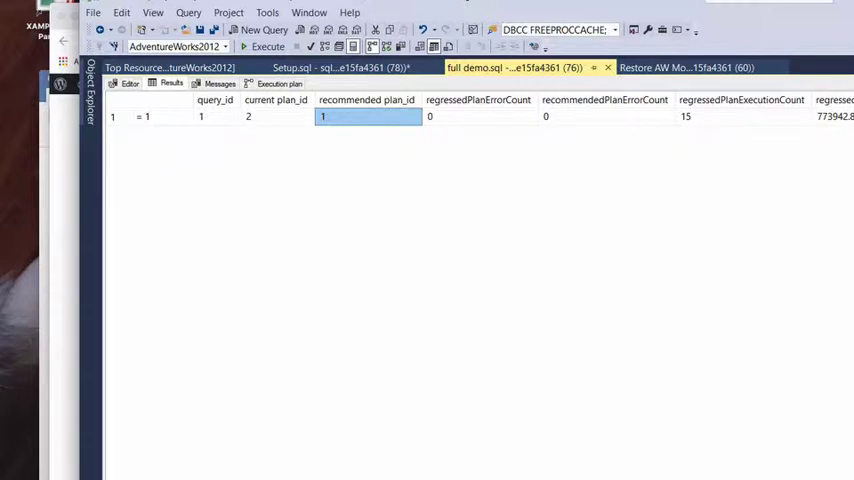
scroll(right, 3)
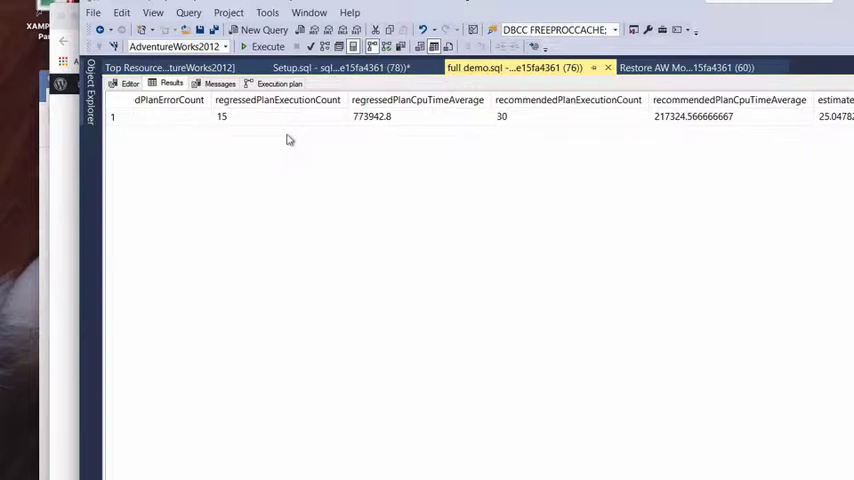
mouse_move(294, 122)
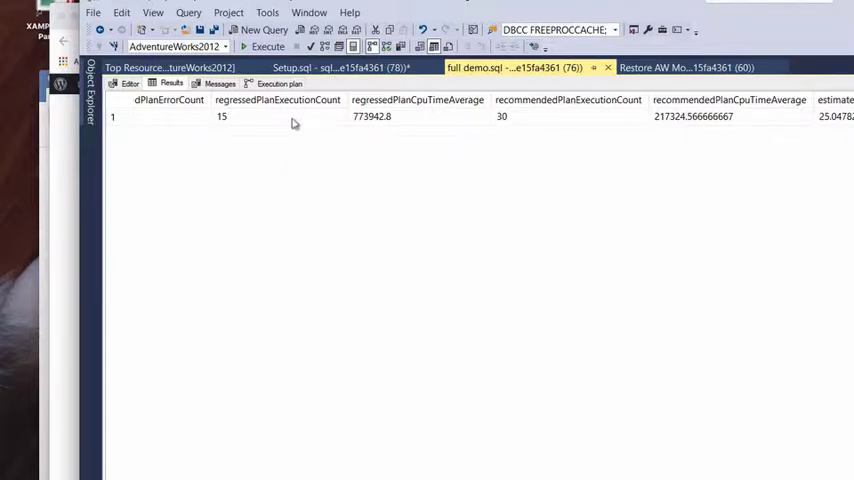
mouse_move(364, 120)
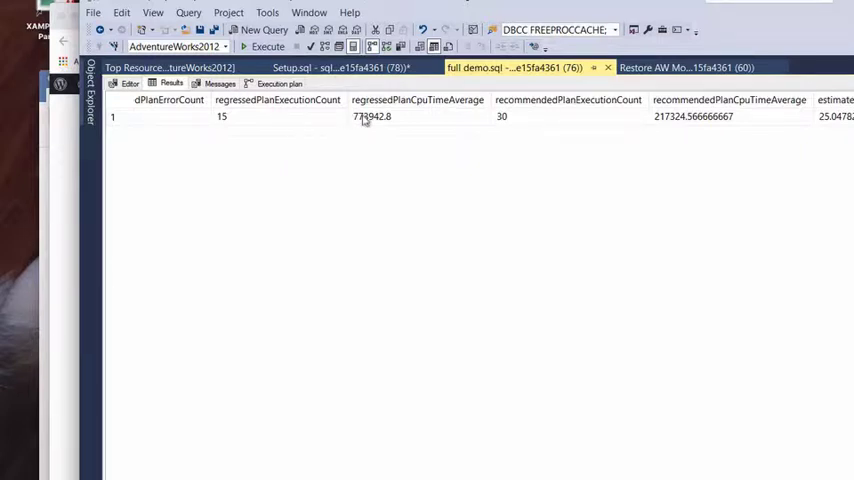
mouse_move(384, 120)
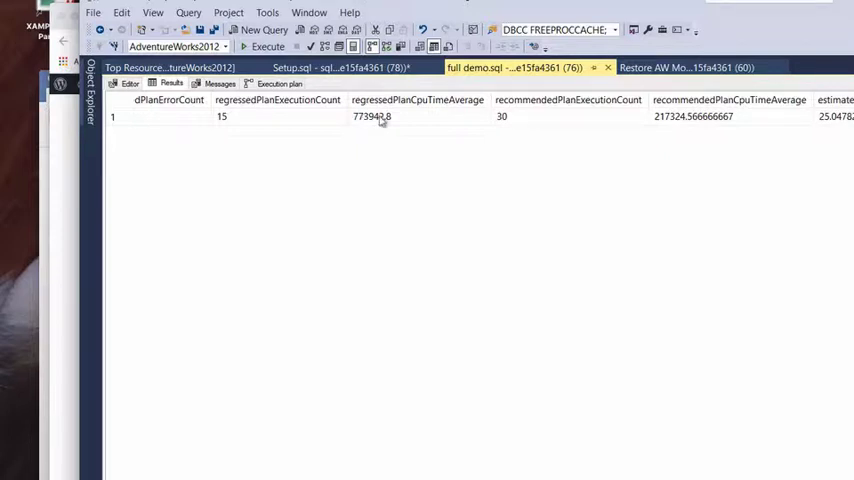
mouse_move(416, 122)
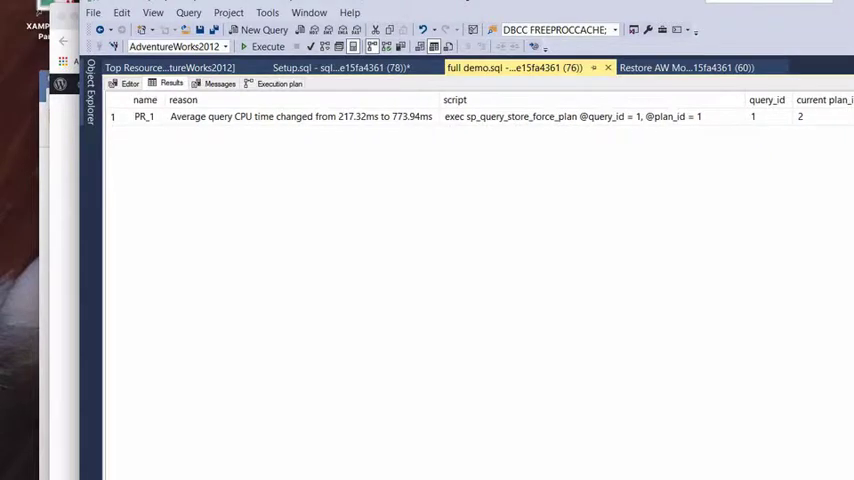
click(590, 116)
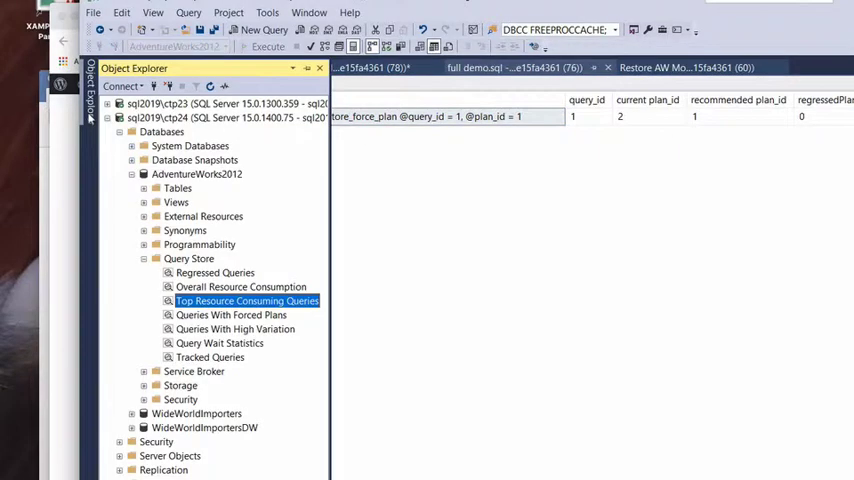
Step: Open Top Resource Consuming Queries and check that plan 2 for query 1 is not forced
double_click(248, 300)
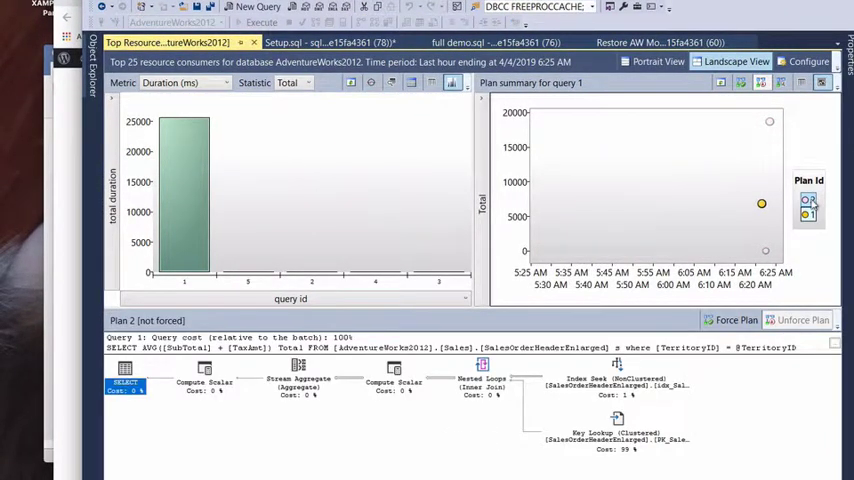
click(742, 84)
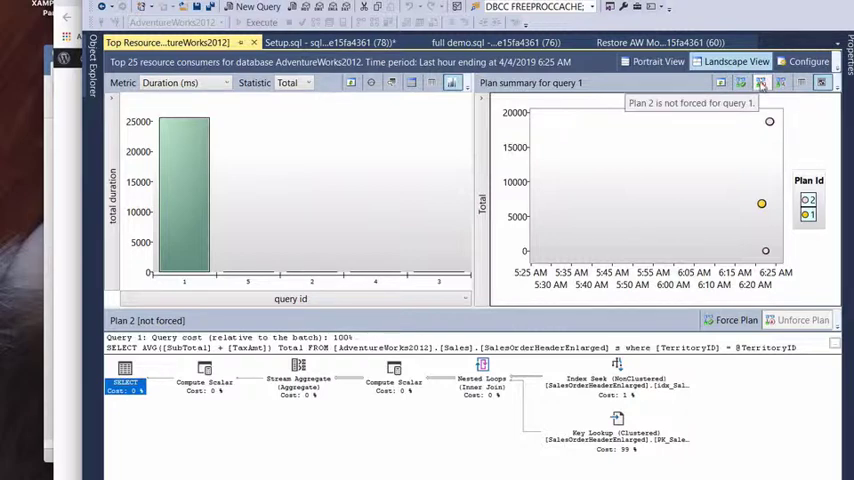
mouse_move(780, 84)
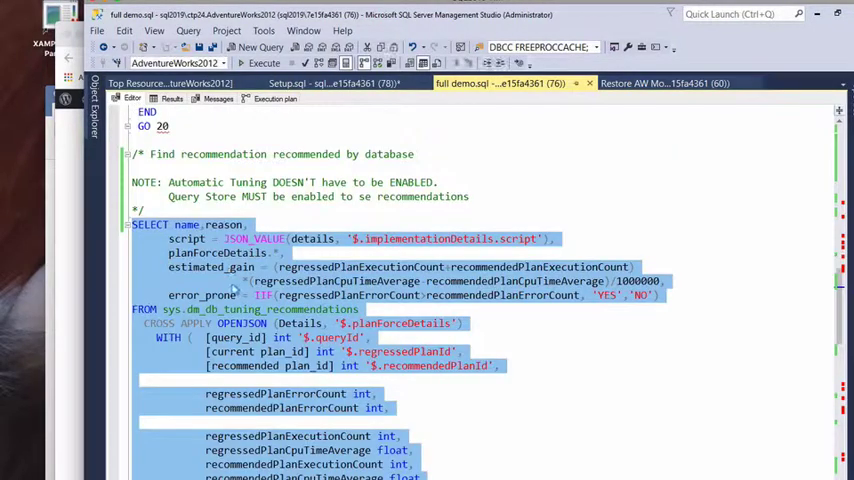
Step: Run the RESET block clearing the procedure cache and all Query Store data
scroll(down, 3)
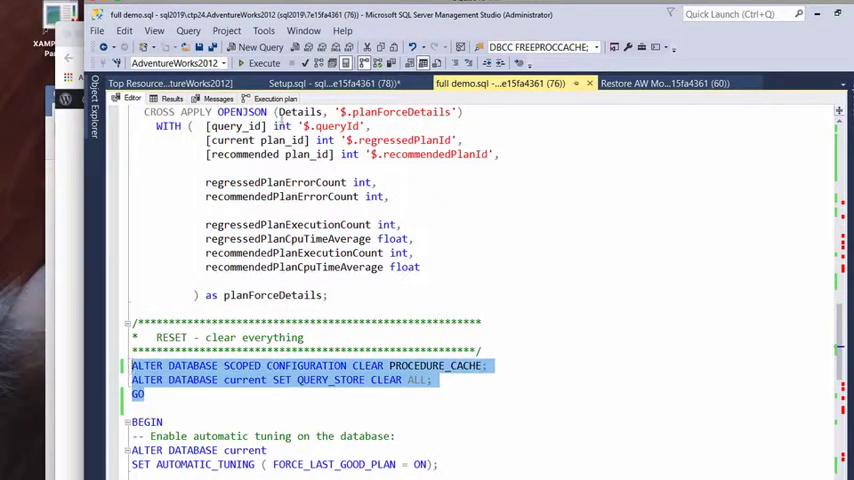
click(264, 64)
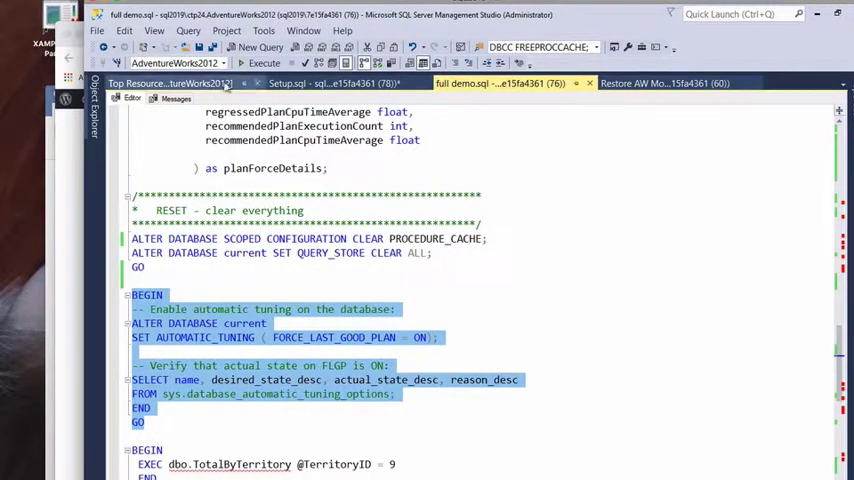
mouse_move(264, 64)
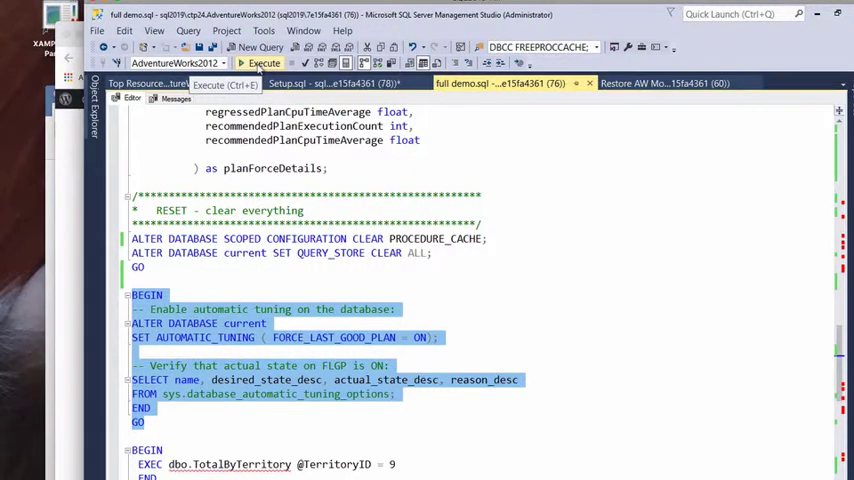
Step: Run SET AUTOMATIC_TUNING (FORCE_LAST_GOOD_PLAN = ON) with the sys.database_automatic_tuning_options check
click(264, 64)
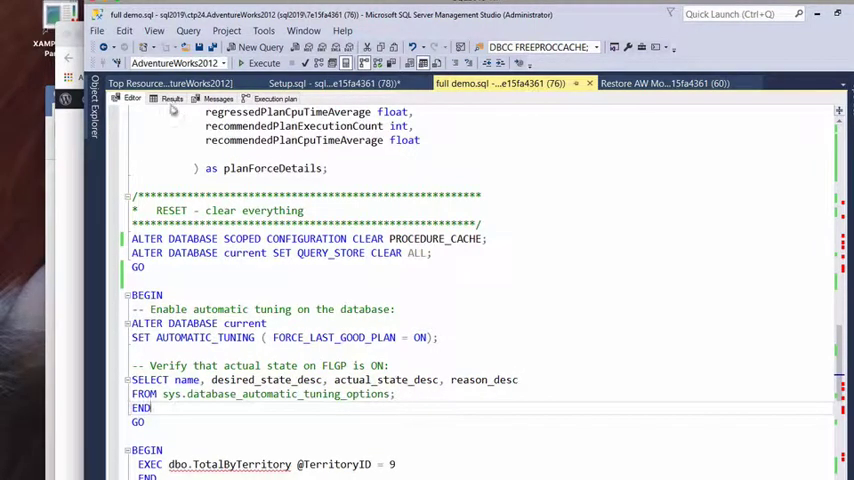
click(264, 64)
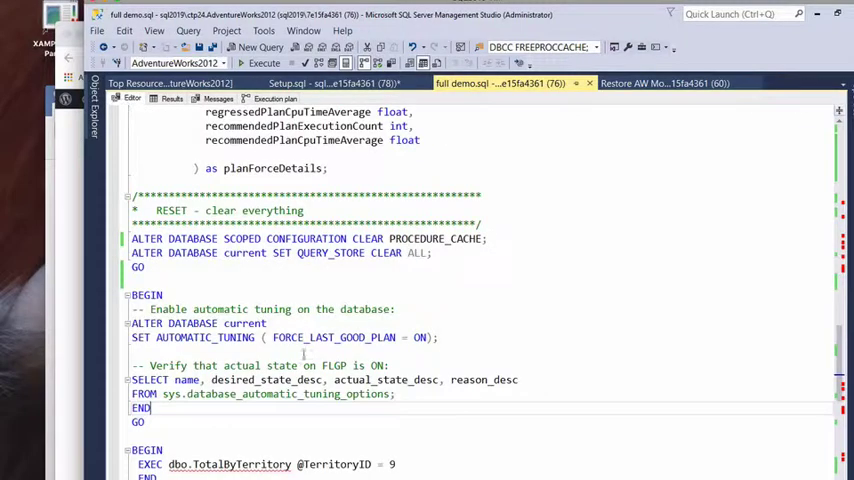
scroll(down, 3)
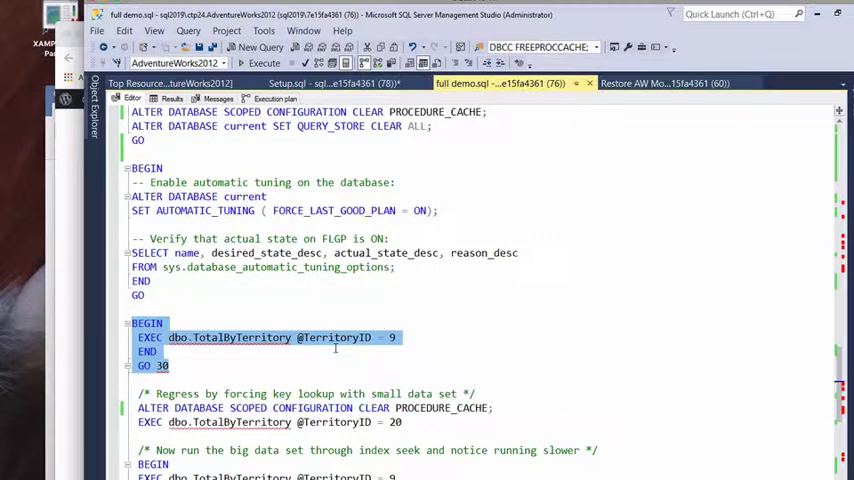
mouse_move(176, 368)
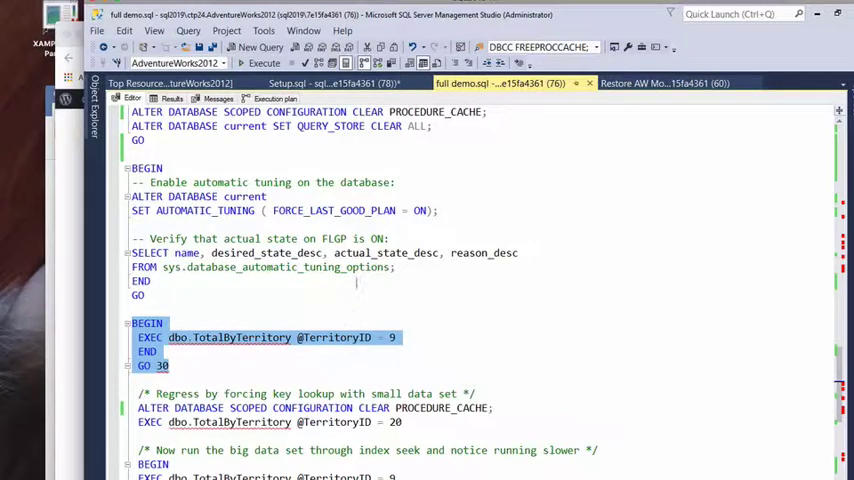
click(264, 64)
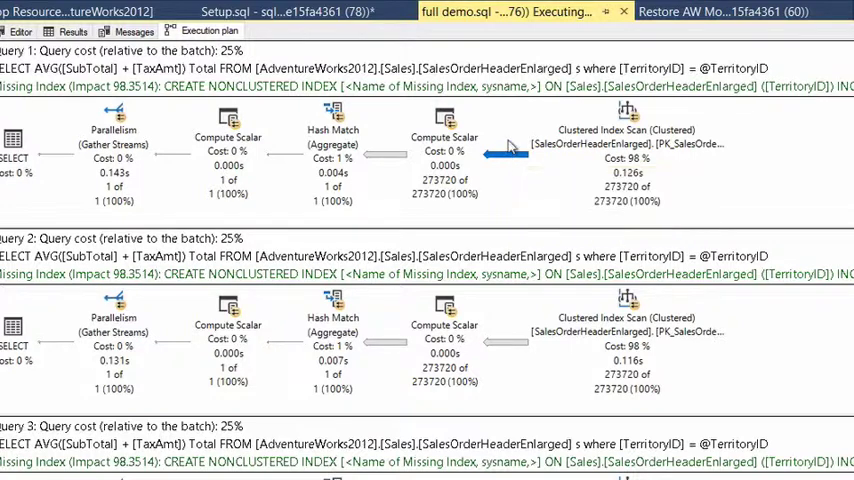
mouse_move(512, 112)
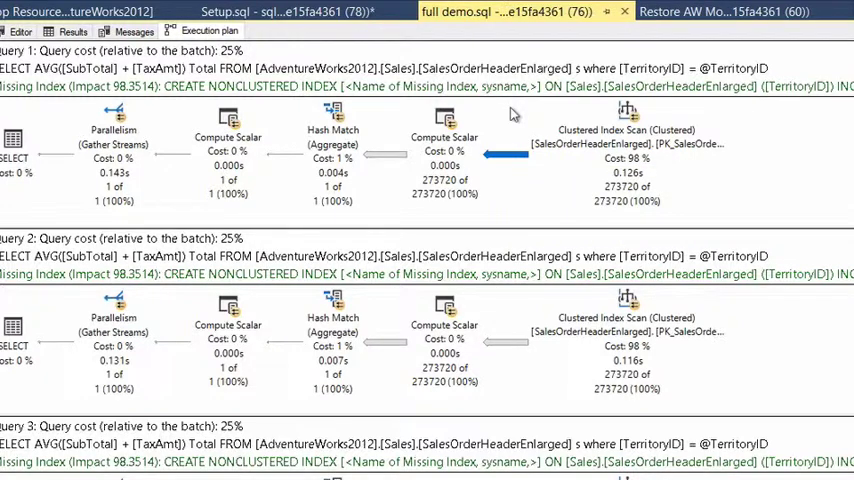
mouse_move(500, 156)
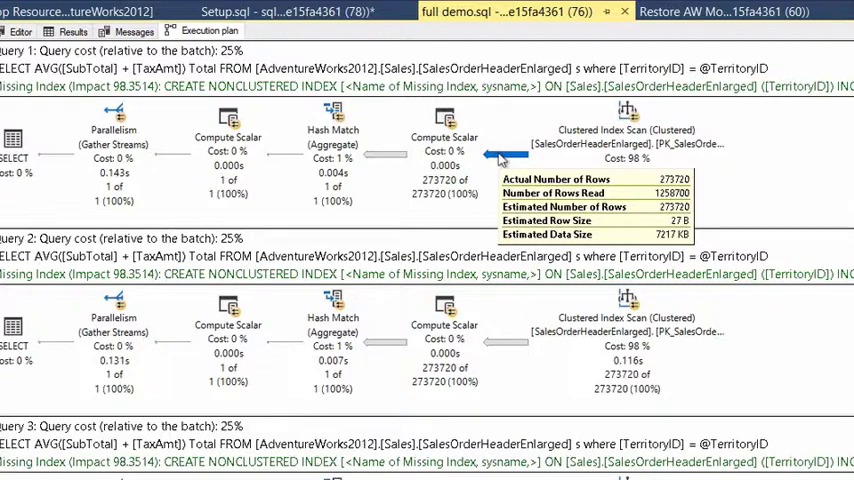
click(20, 32)
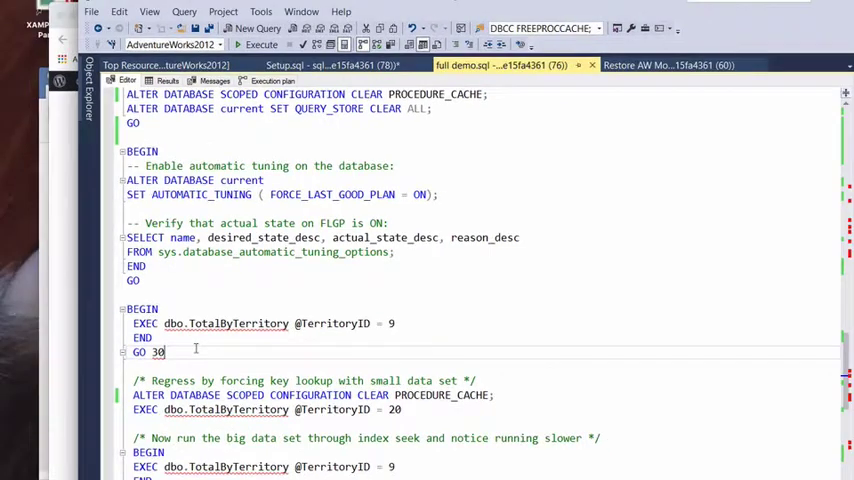
double_click(158, 352)
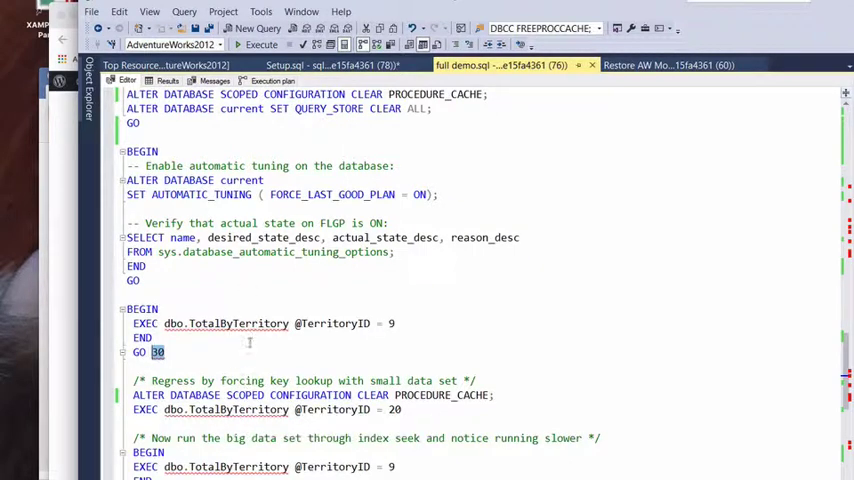
scroll(down, 3)
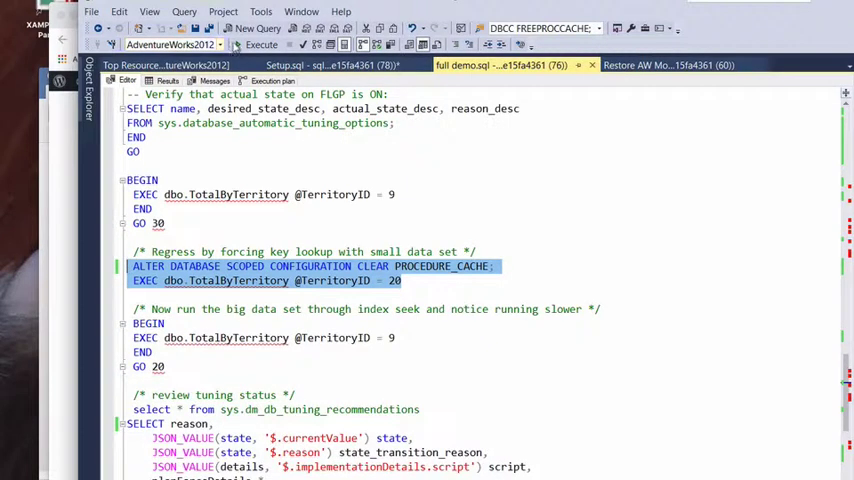
click(262, 44)
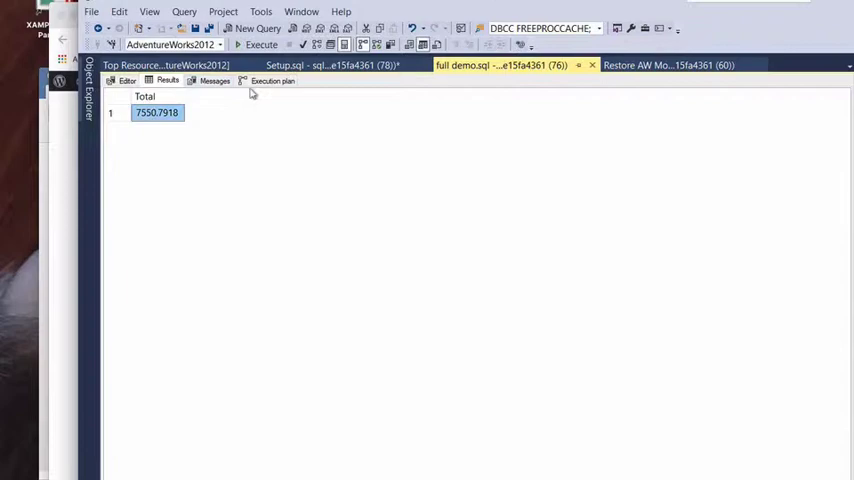
click(272, 80)
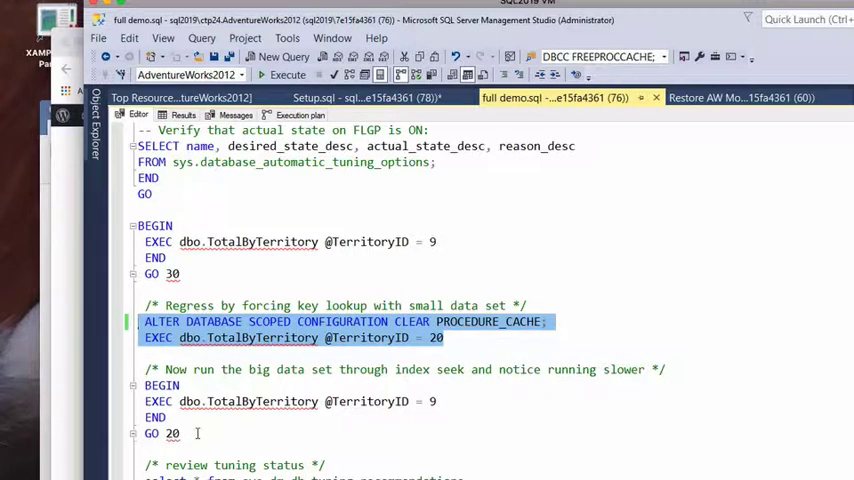
mouse_move(290, 400)
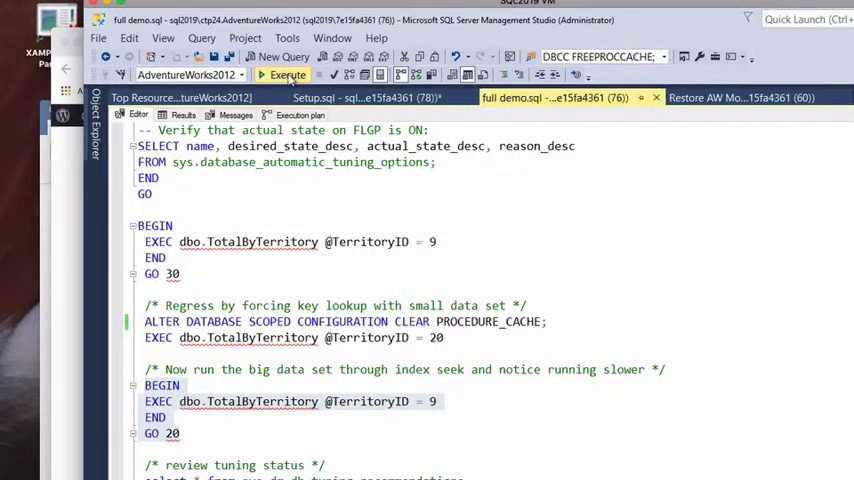
Step: Execute the 20-run territory 9 batch and scroll through its index seek plus key lookup plans
click(284, 76)
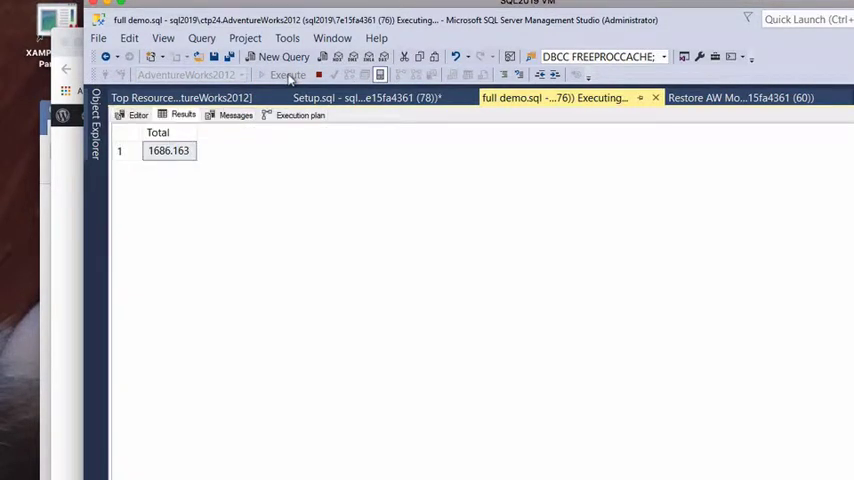
click(300, 114)
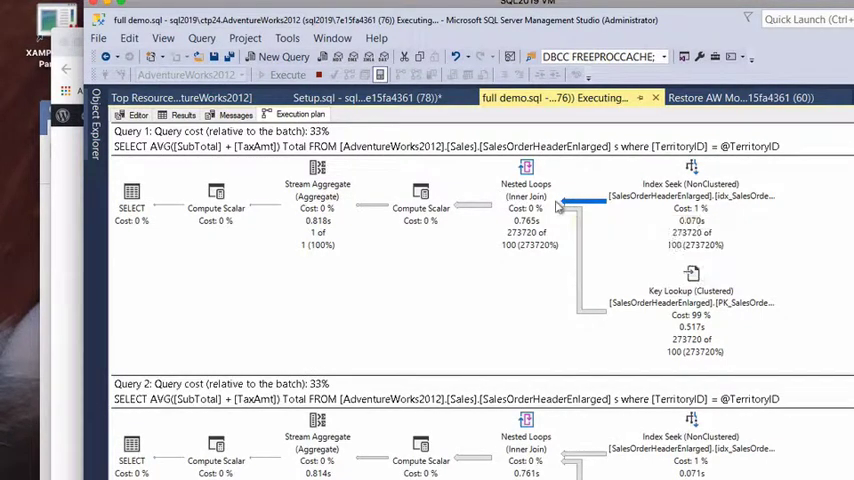
mouse_move(600, 204)
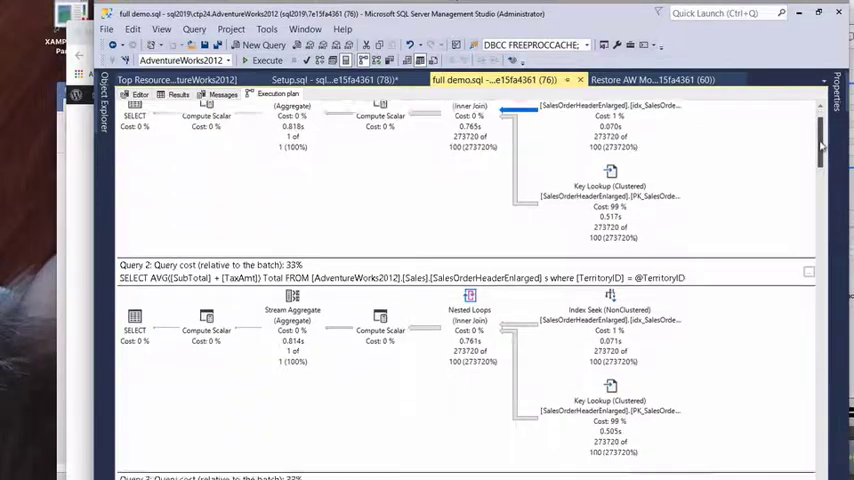
scroll(down, 3)
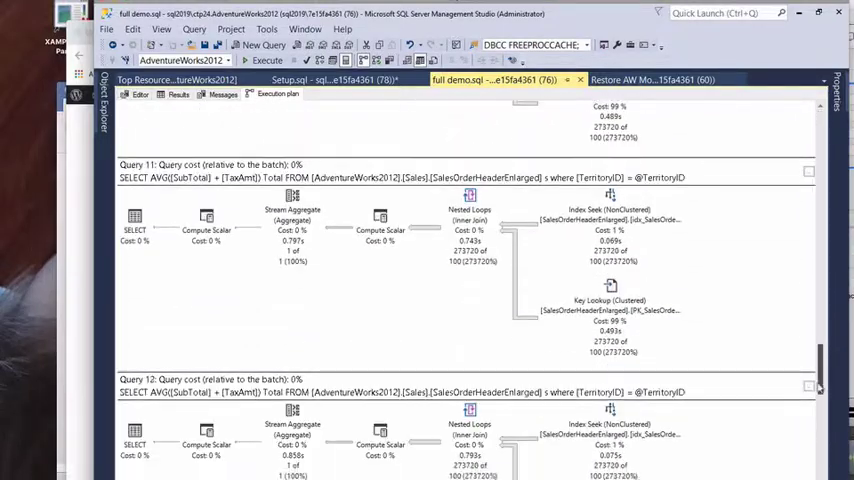
scroll(down, 3)
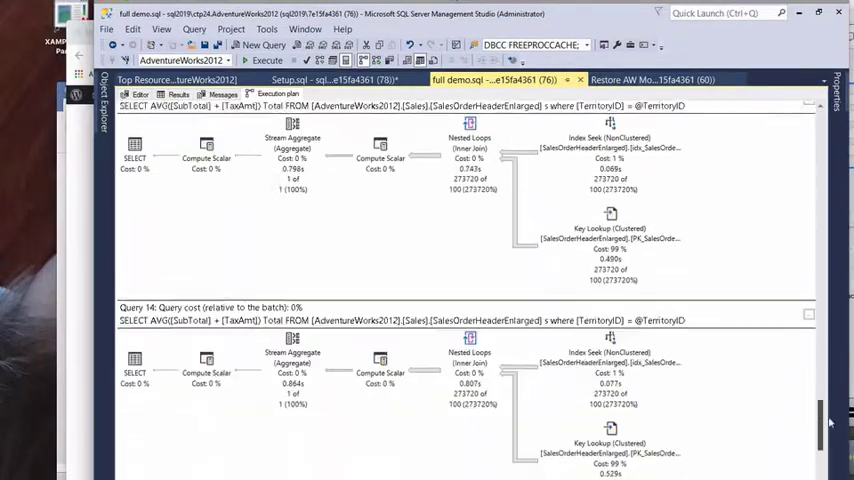
scroll(down, 3)
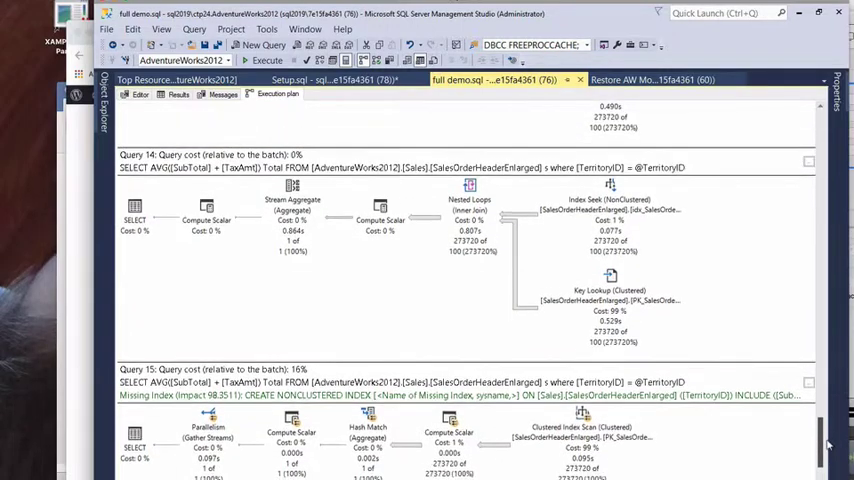
scroll(down, 3)
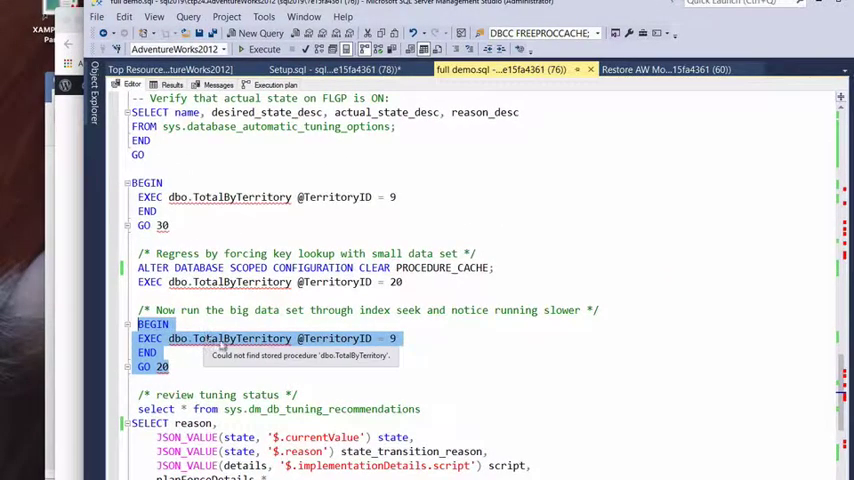
mouse_move(630, 348)
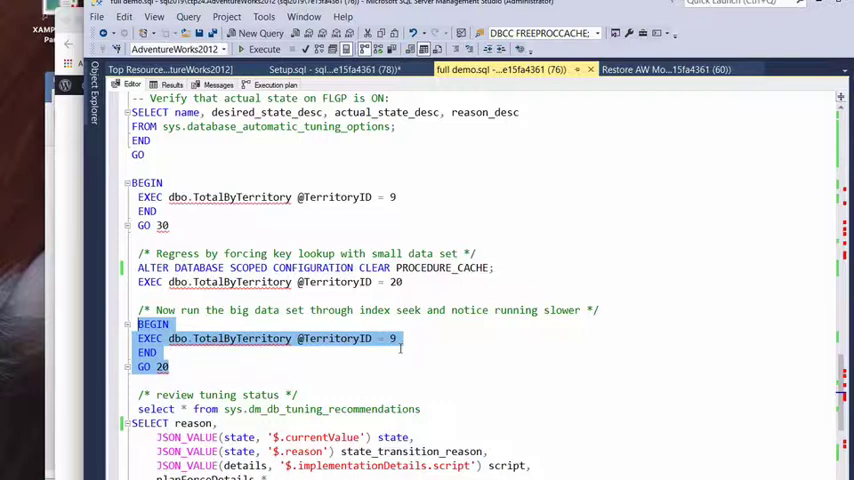
Step: Scroll down to the review-tuning-status SELECT reading sys.dm_db_tuning_recommendations
scroll(down, 3)
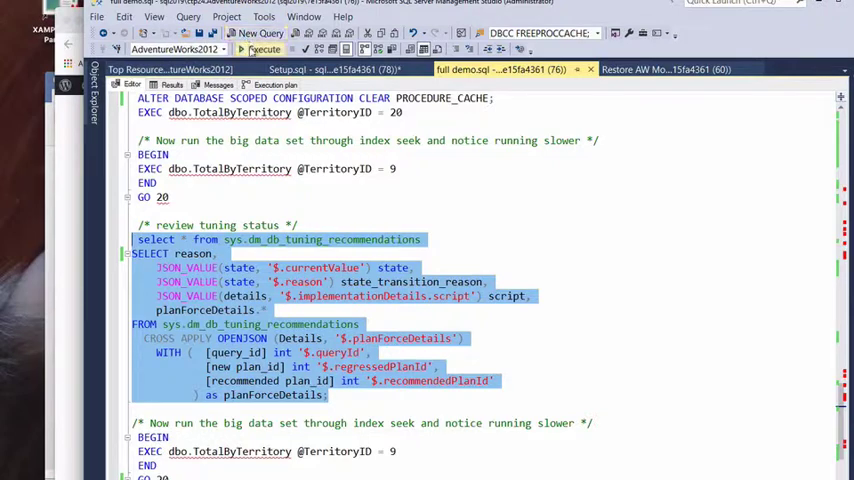
Step: Run the tuning-status query and inspect PR_2's refresh time, initiation time and LastGoodPlanForced transition reason
click(264, 48)
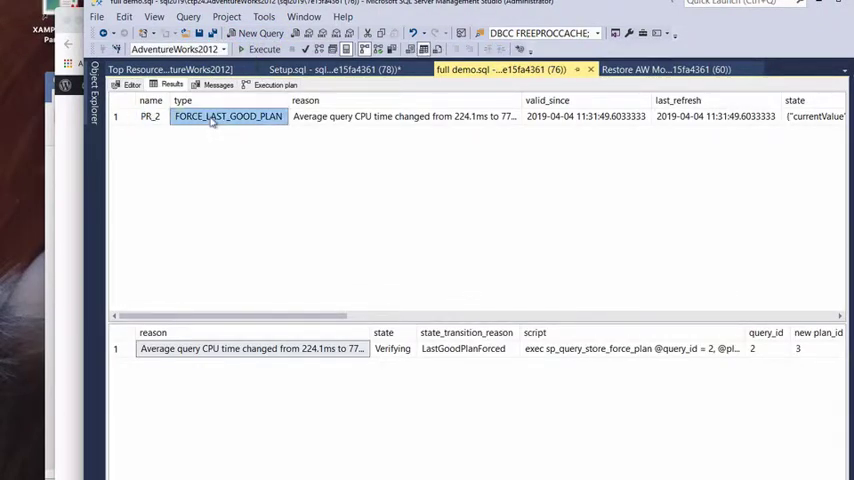
mouse_move(132, 132)
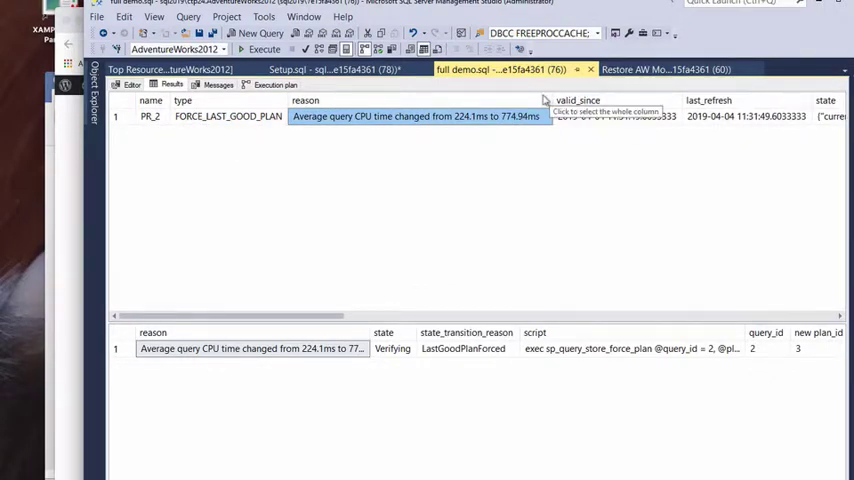
mouse_move(446, 166)
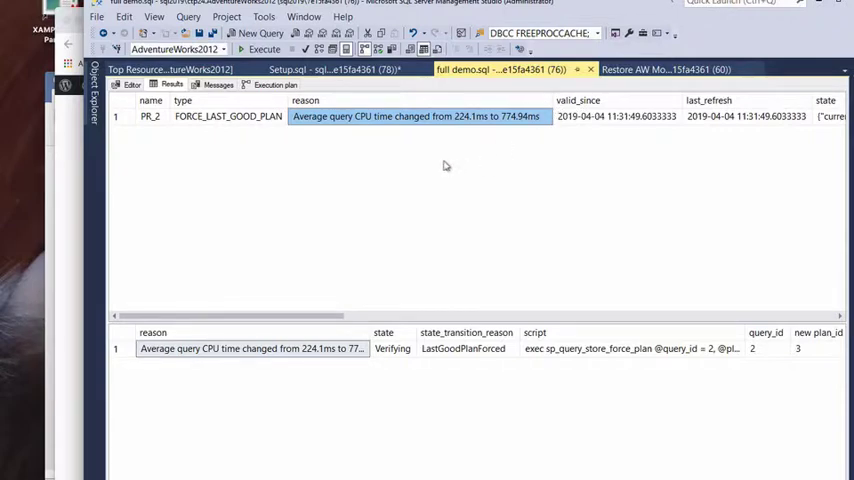
scroll(right, 3)
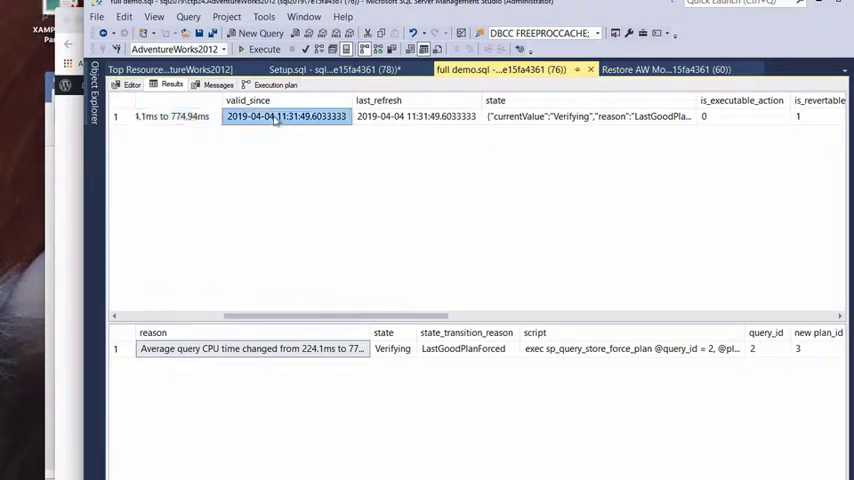
click(416, 116)
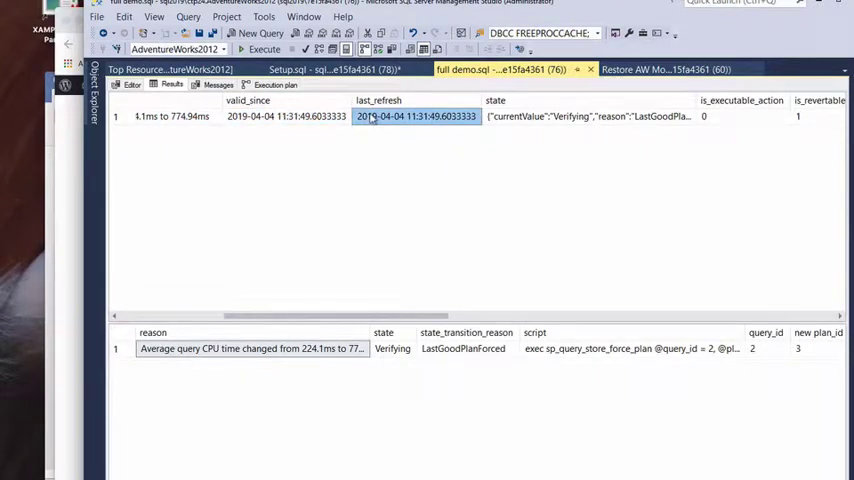
mouse_move(420, 216)
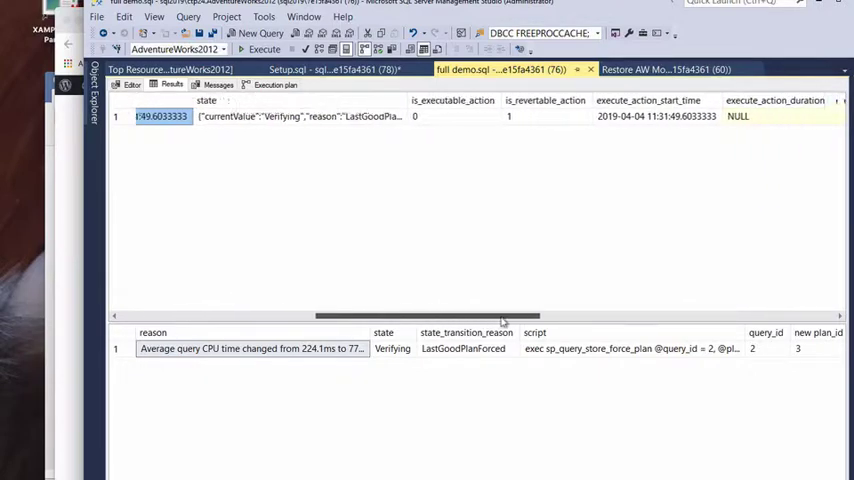
scroll(right, 3)
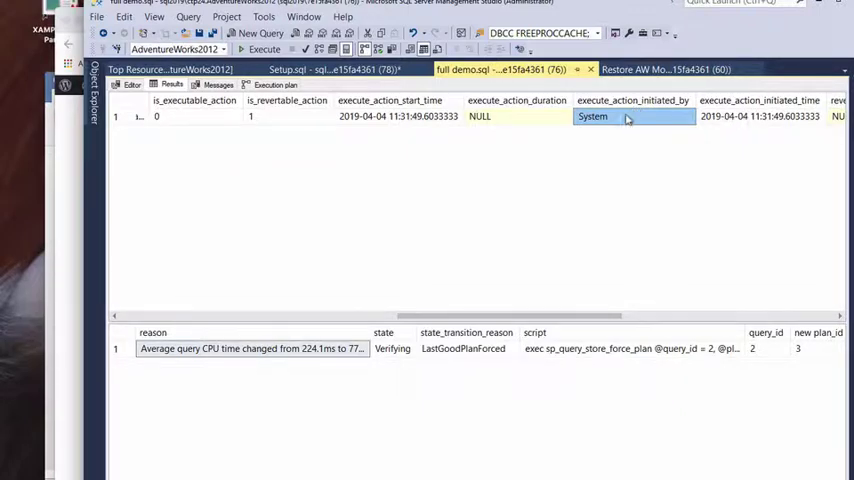
mouse_move(536, 318)
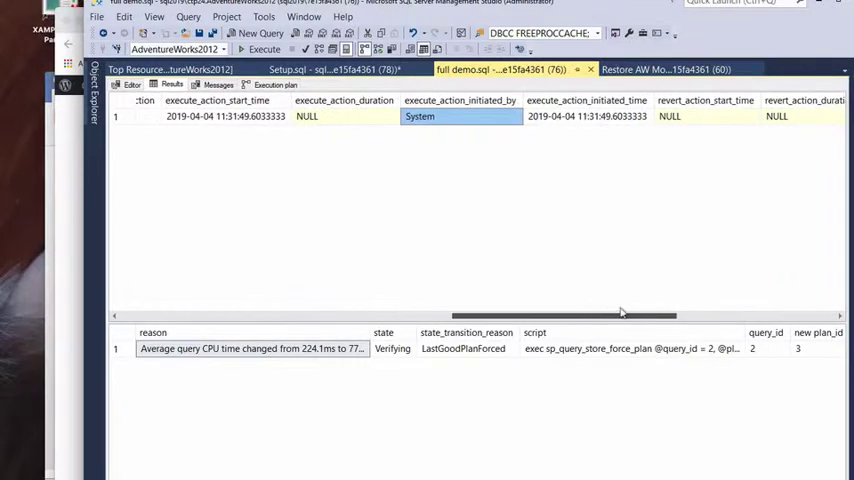
click(586, 116)
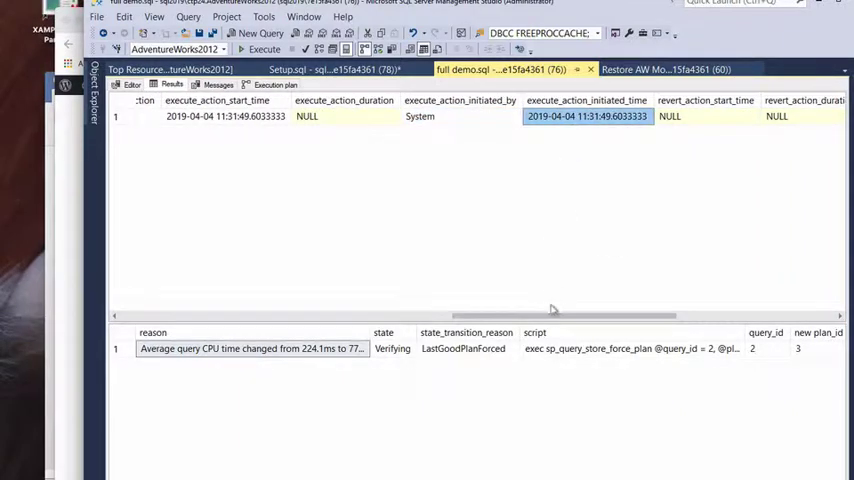
scroll(right, 3)
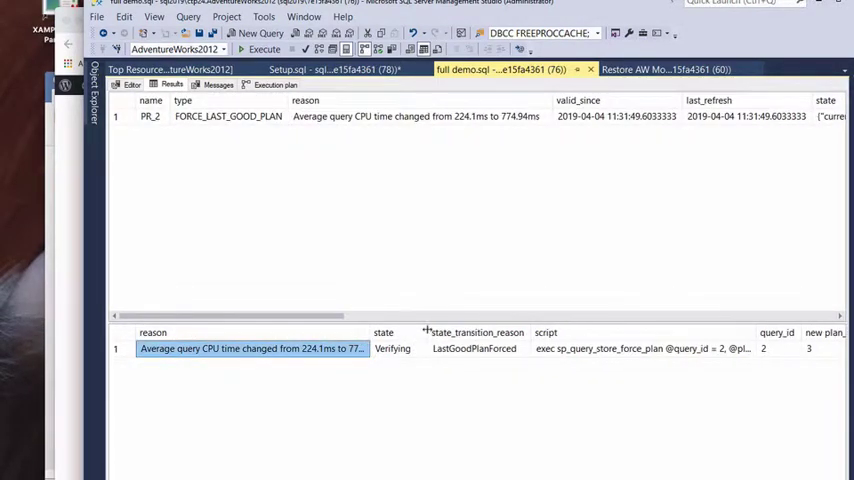
mouse_move(420, 344)
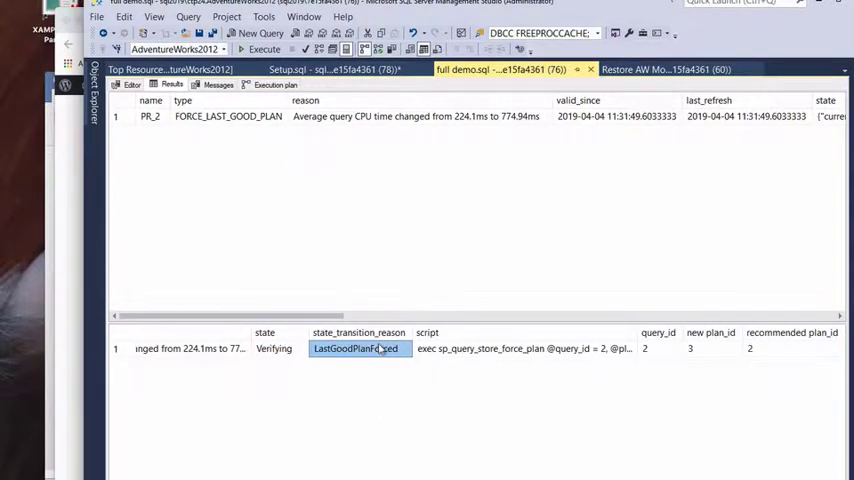
click(524, 348)
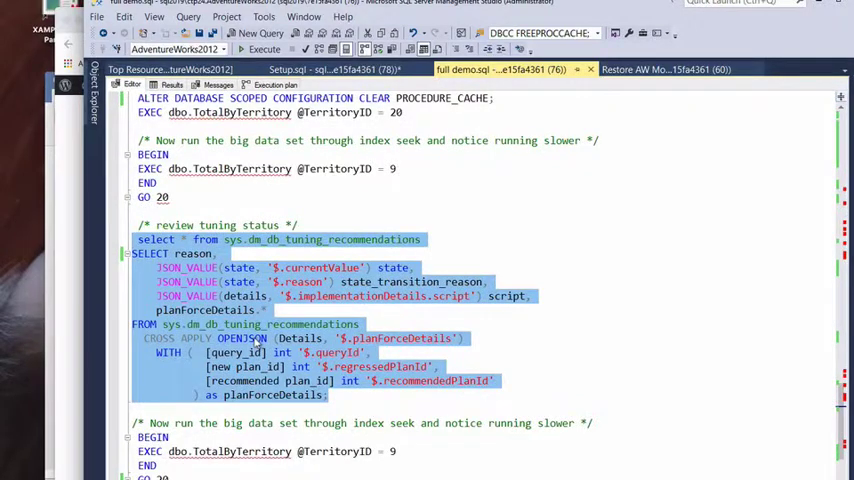
scroll(down, 3)
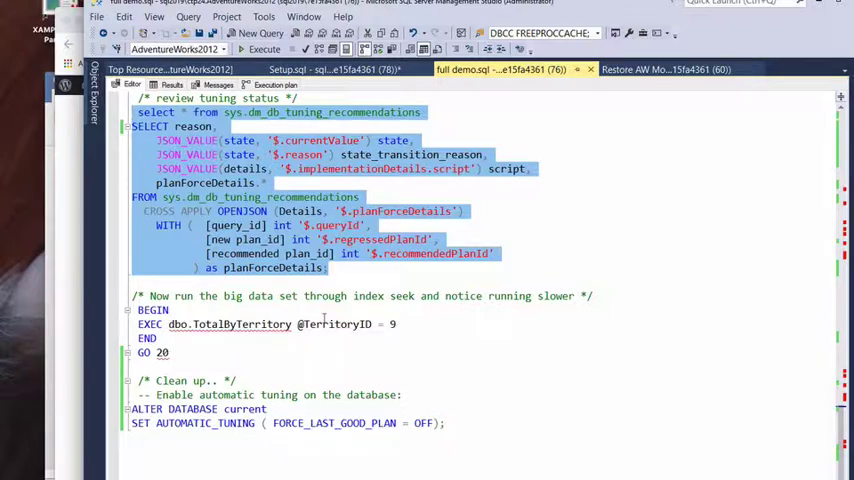
click(264, 38)
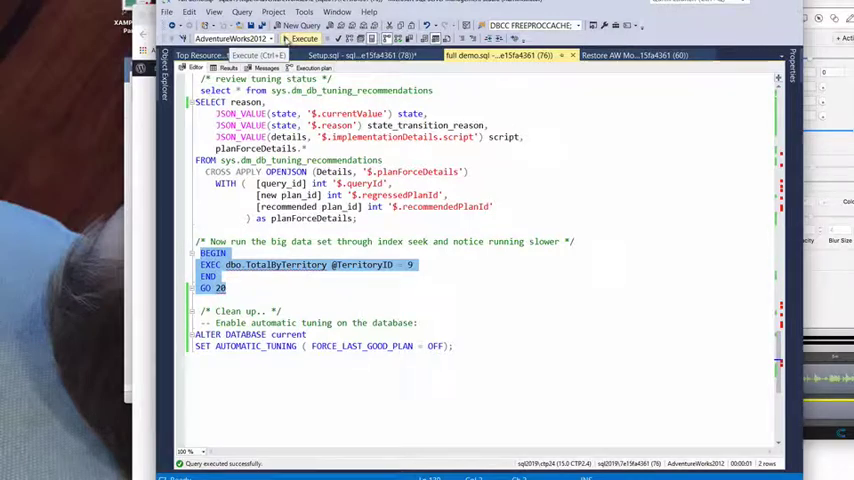
click(304, 38)
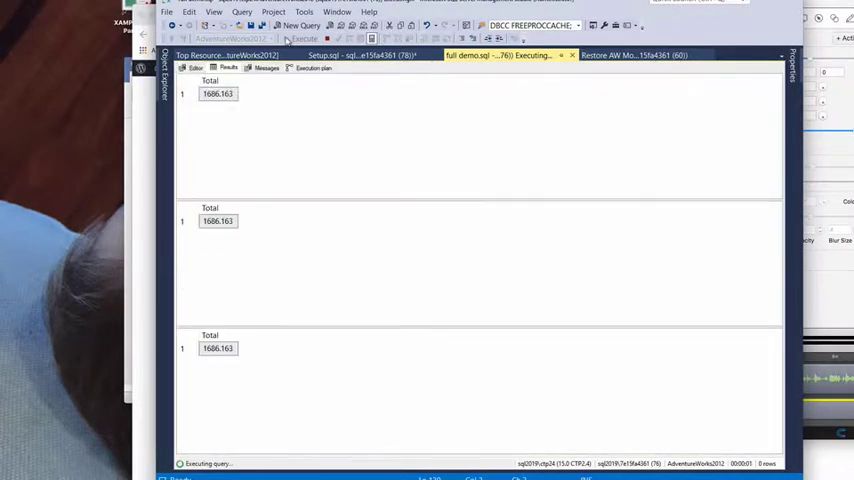
click(312, 68)
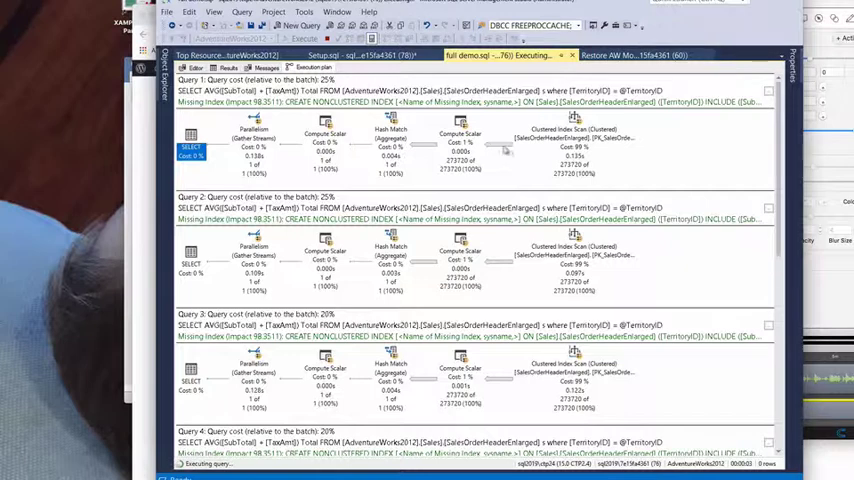